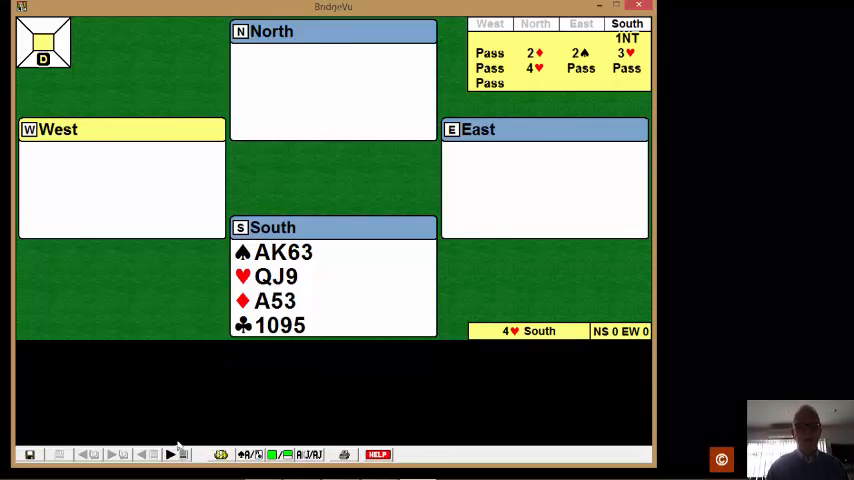
mouse_move(178, 452)
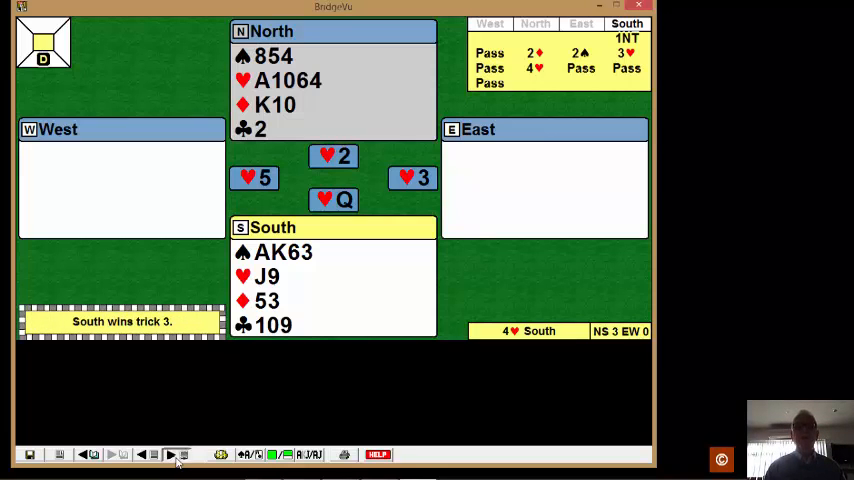
Step: Advance through trick six, North winning with trumps drawn, leaving North on lead for trick seven
click(176, 452)
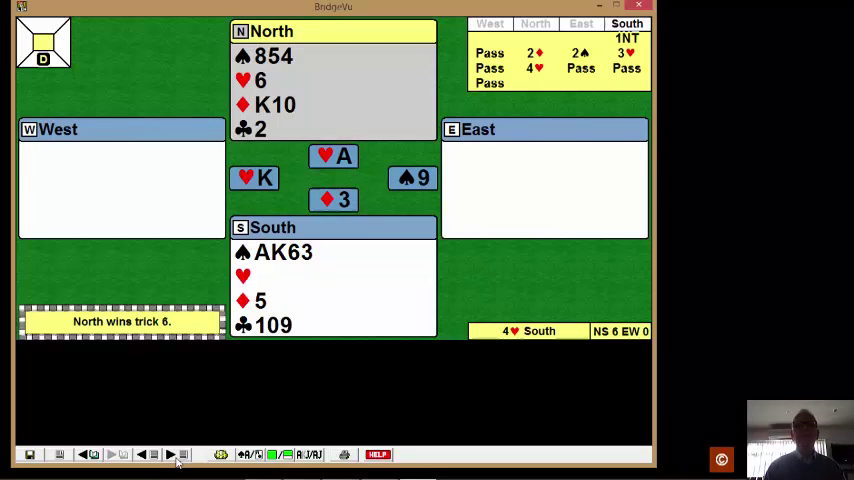
click(184, 448)
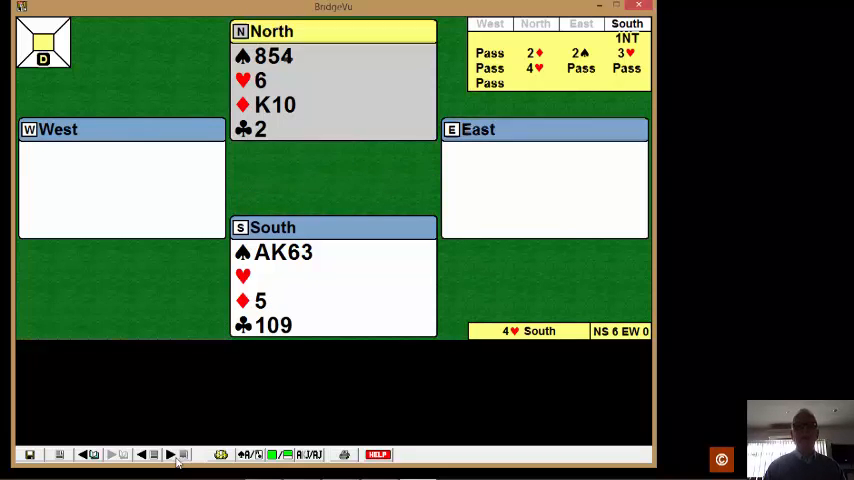
Step: Play tricks seven through thirteen, running the clubs, so declarer ends with 10 tricks and West wins the last
click(184, 452)
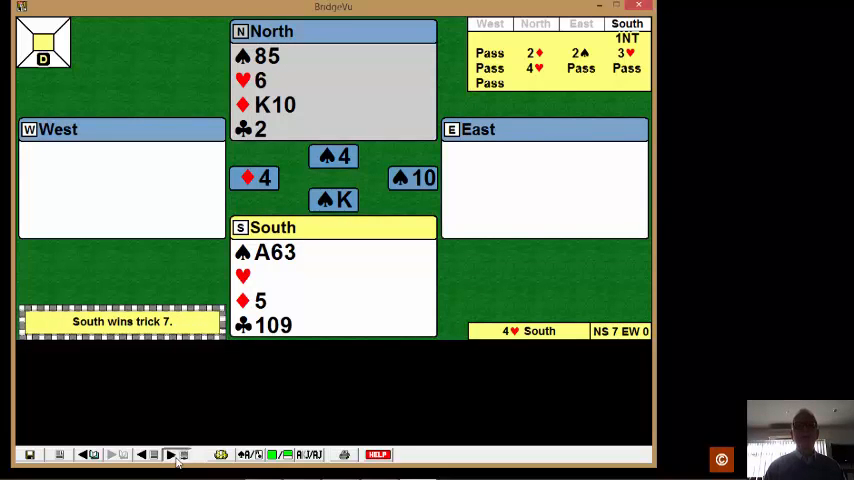
click(184, 452)
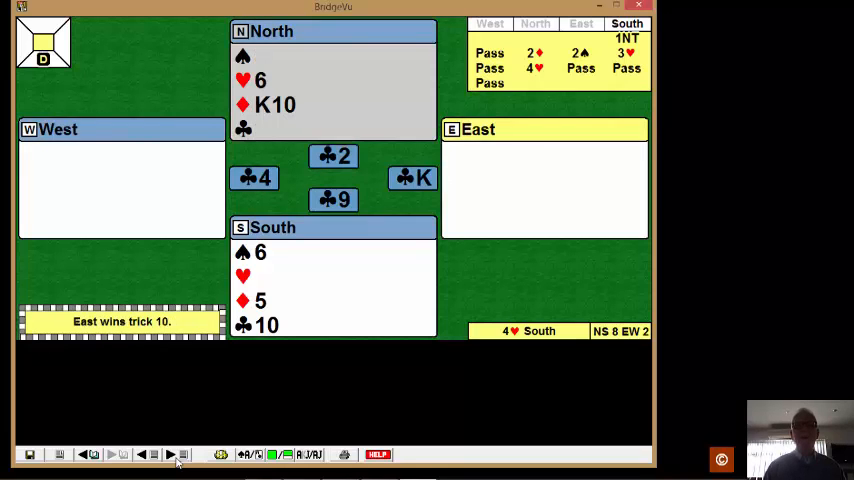
click(184, 452)
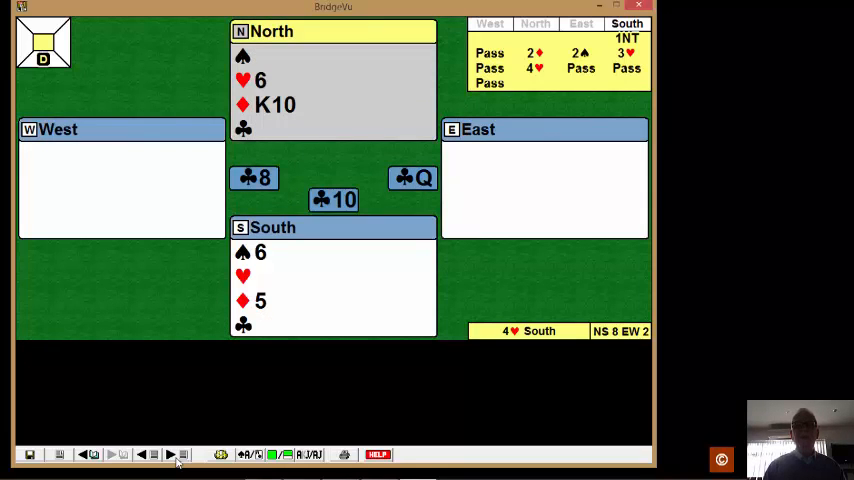
click(184, 456)
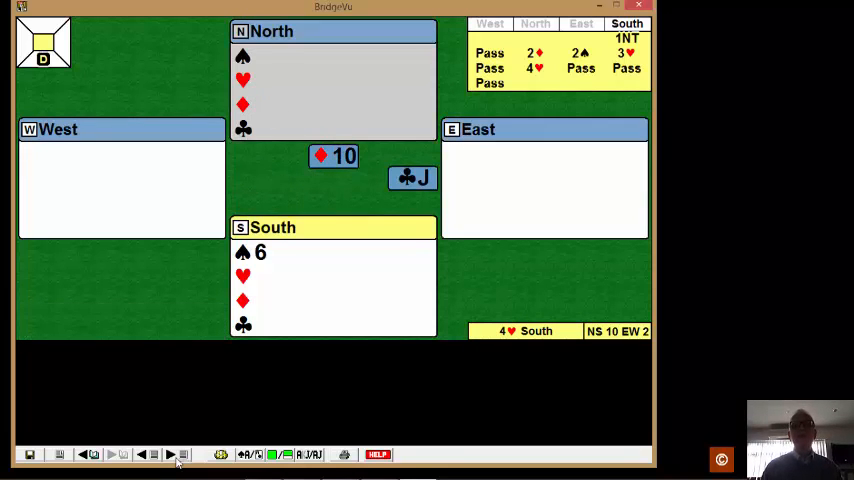
click(180, 454)
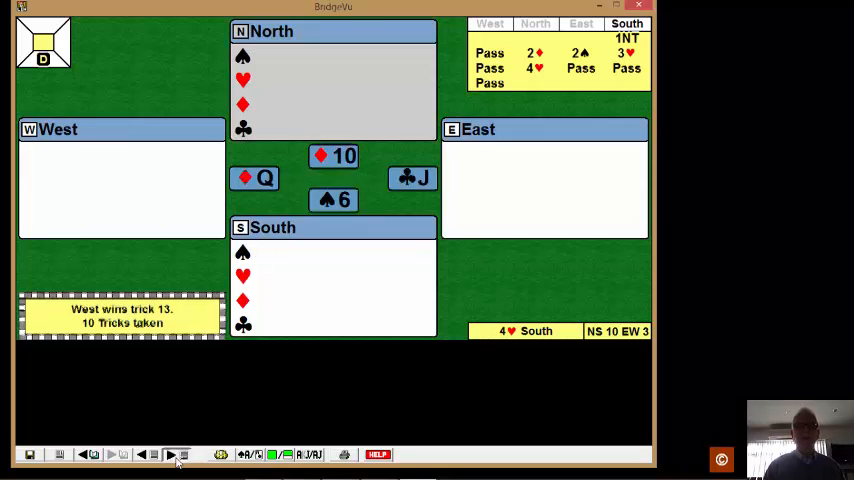